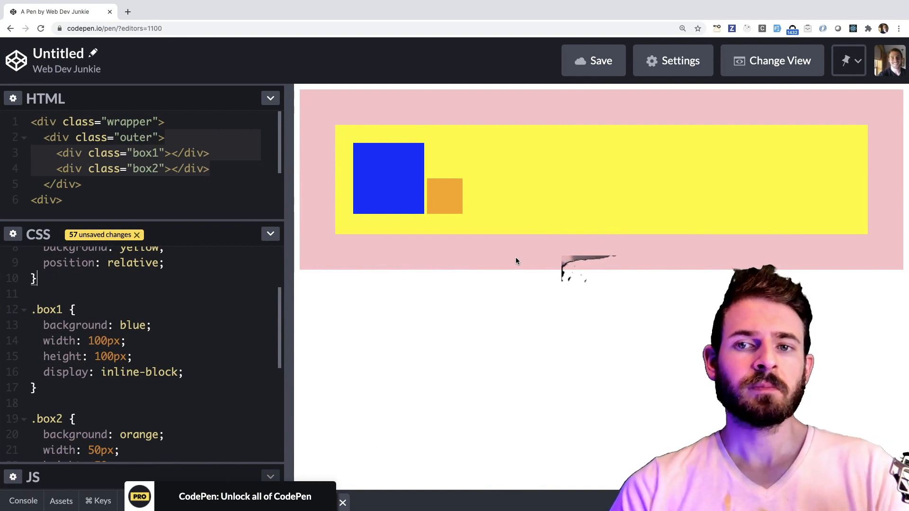
Give .box2 position: relative with a top offset of -10px
click(193, 184)
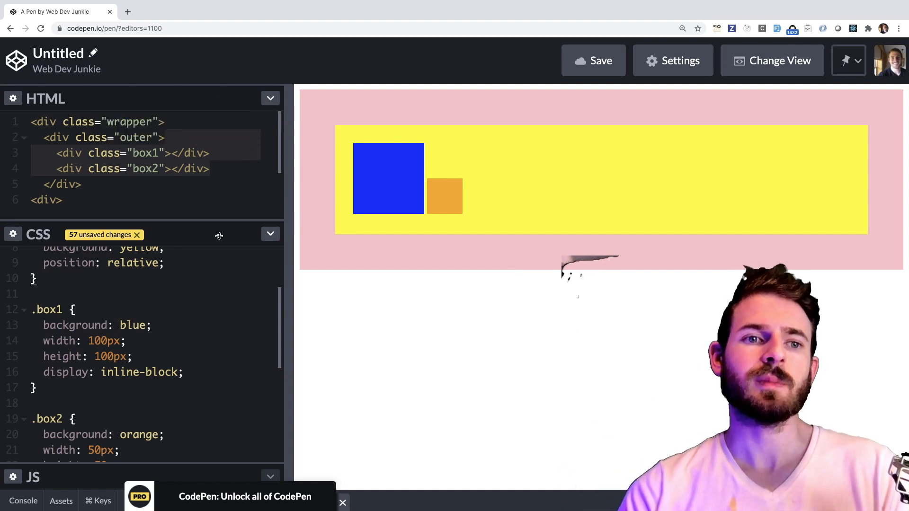
scroll(down, 3)
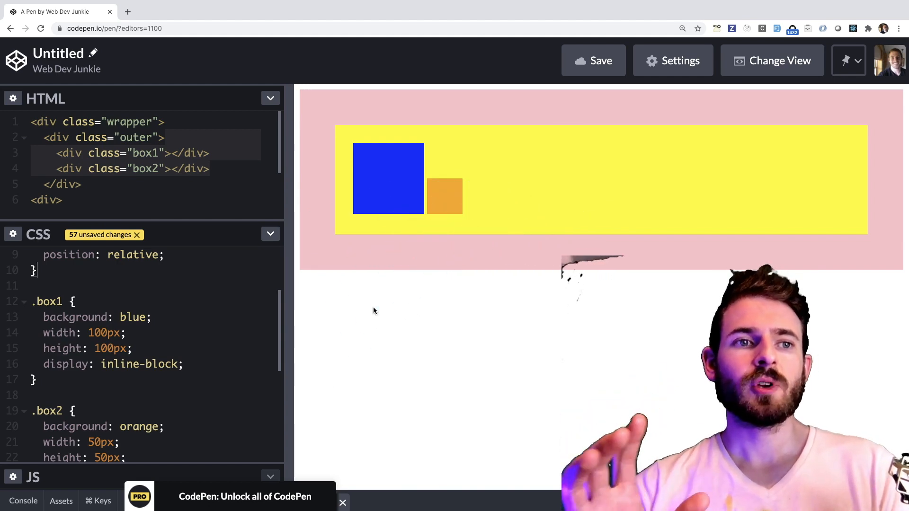
mouse_move(430, 284)
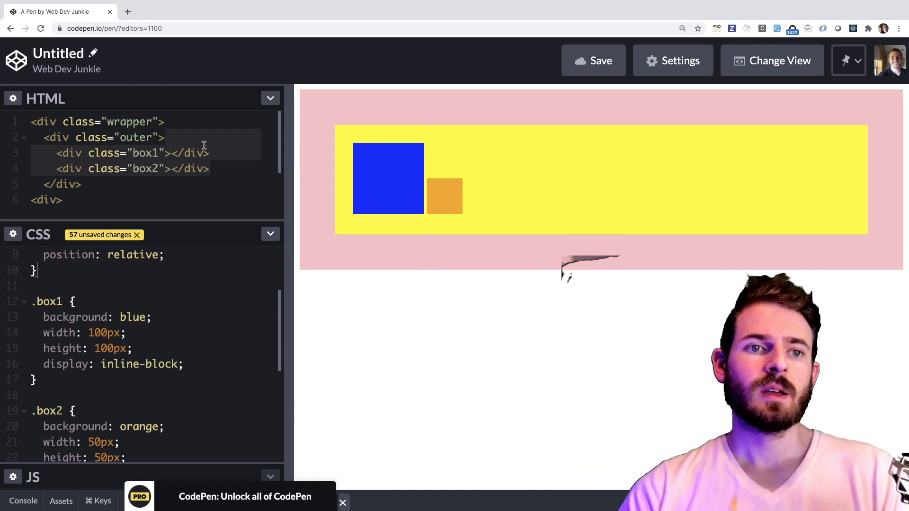
mouse_move(394, 169)
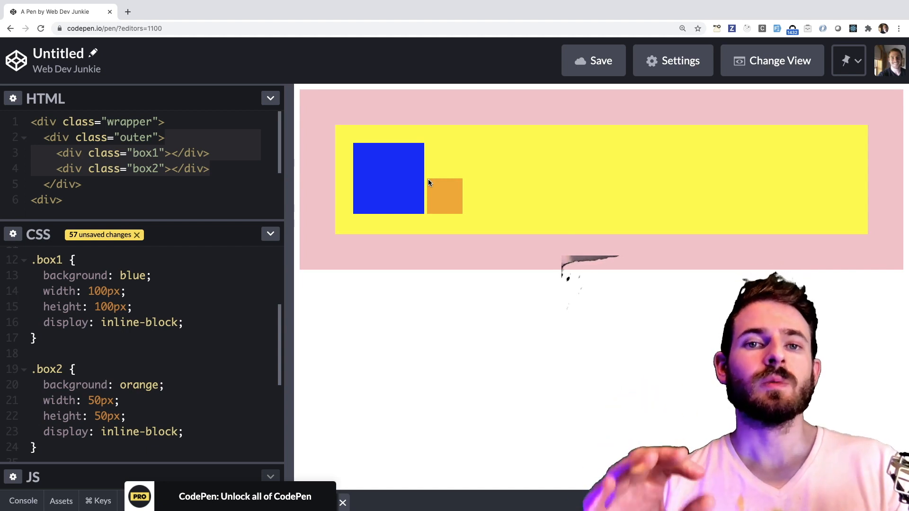
scroll(down, 3)
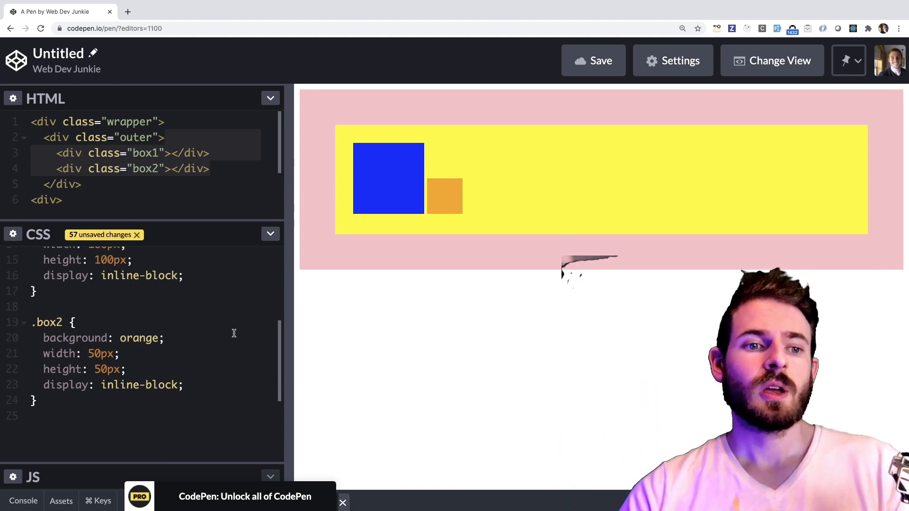
text(positio)
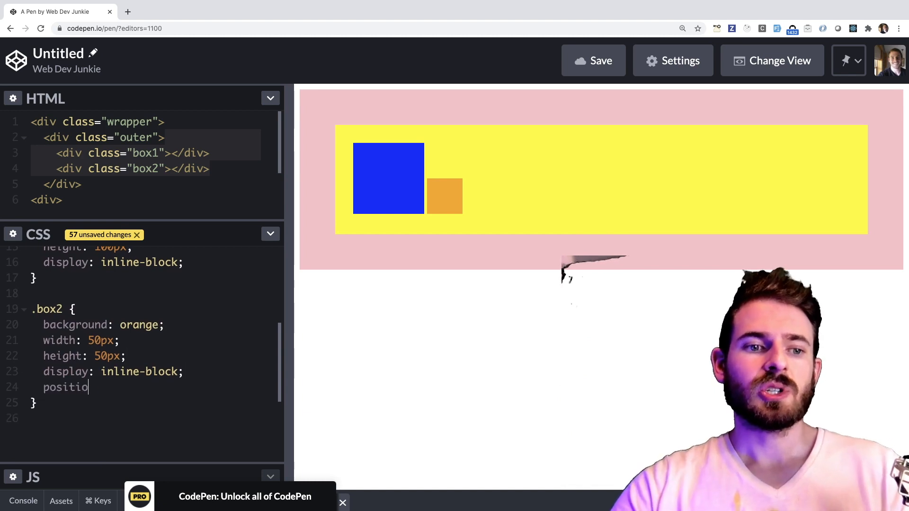
text(n: relative;)
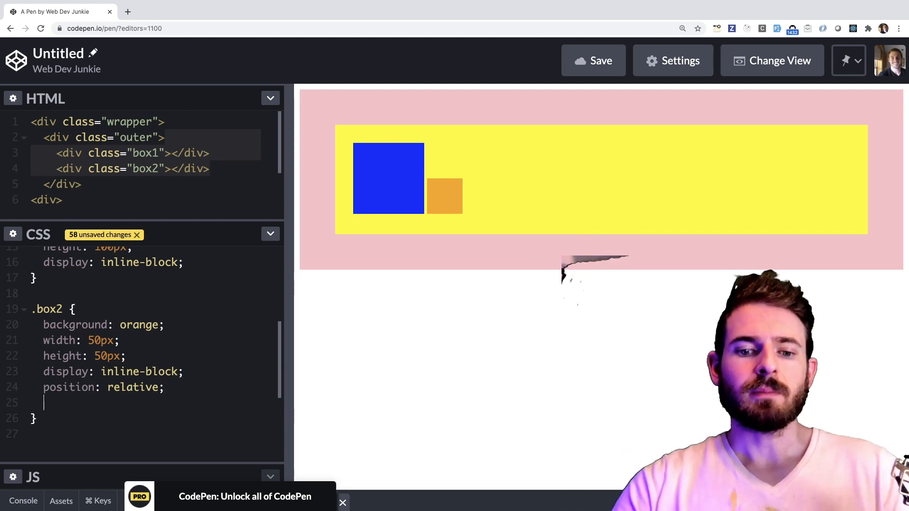
text(top: -1)
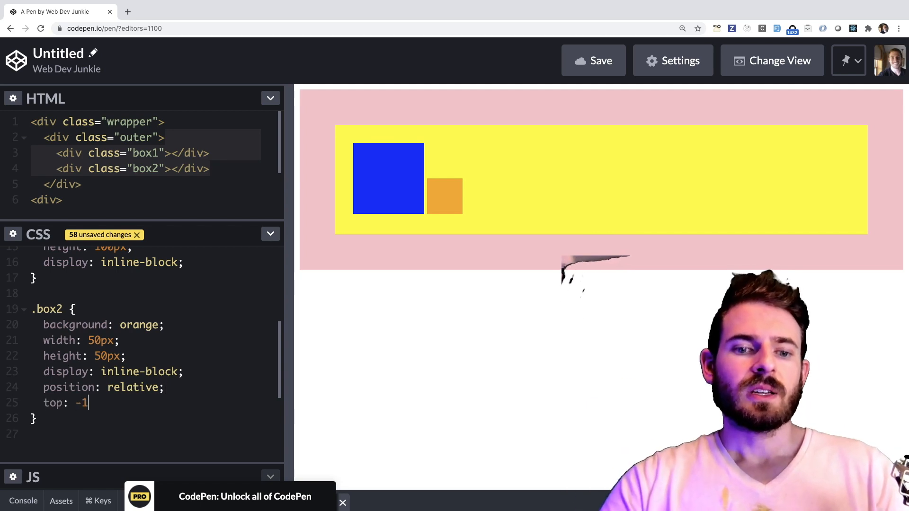
text(0px;)
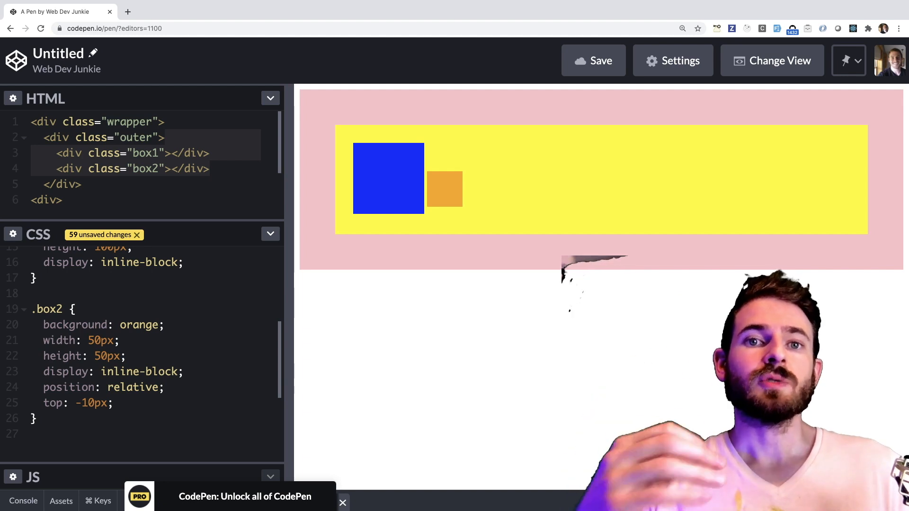
mouse_move(429, 184)
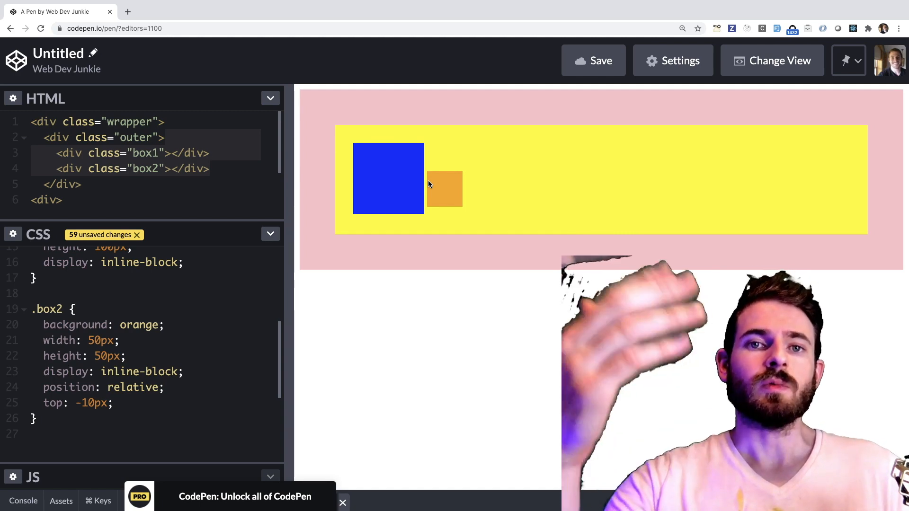
Add left: -20px to .box2 so the orange box overlaps the blue one
text(l)
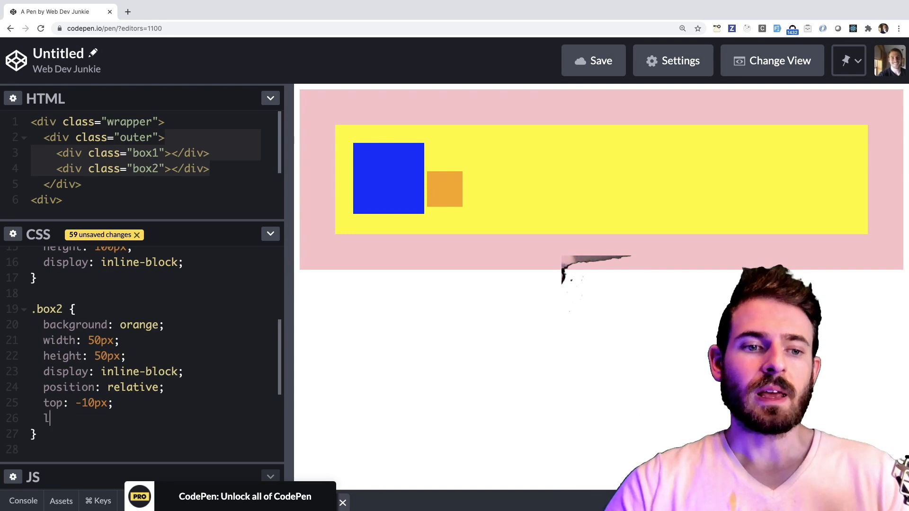
text(eft: 20px;)
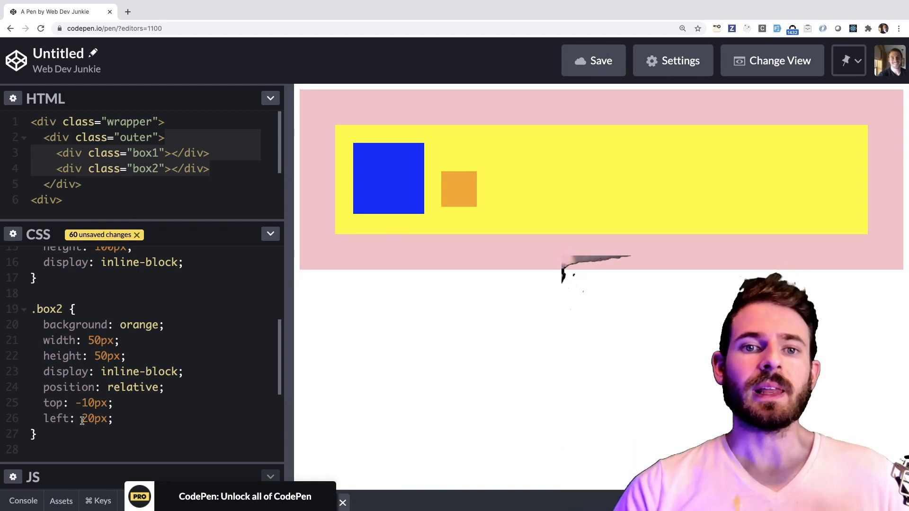
text(-)
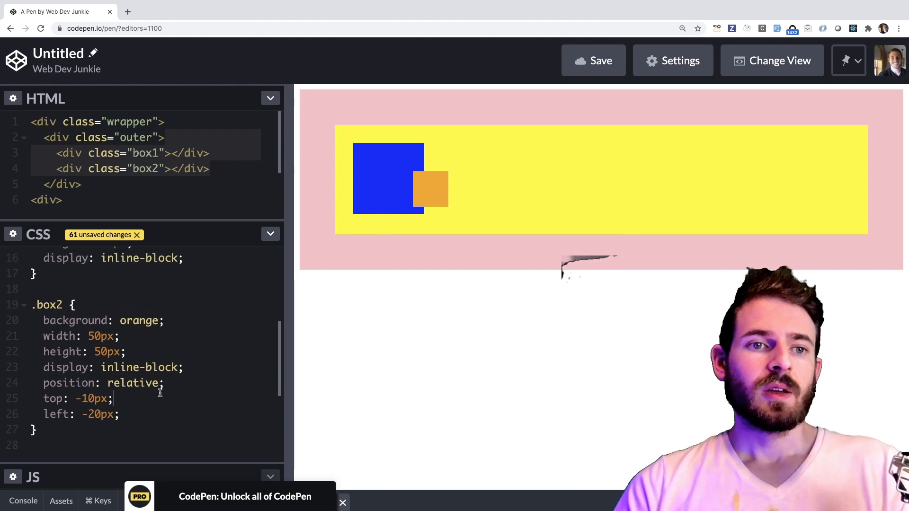
Add a temporary box1 div in the HTML, then remove it and the .box2 offset lines
click(211, 169)
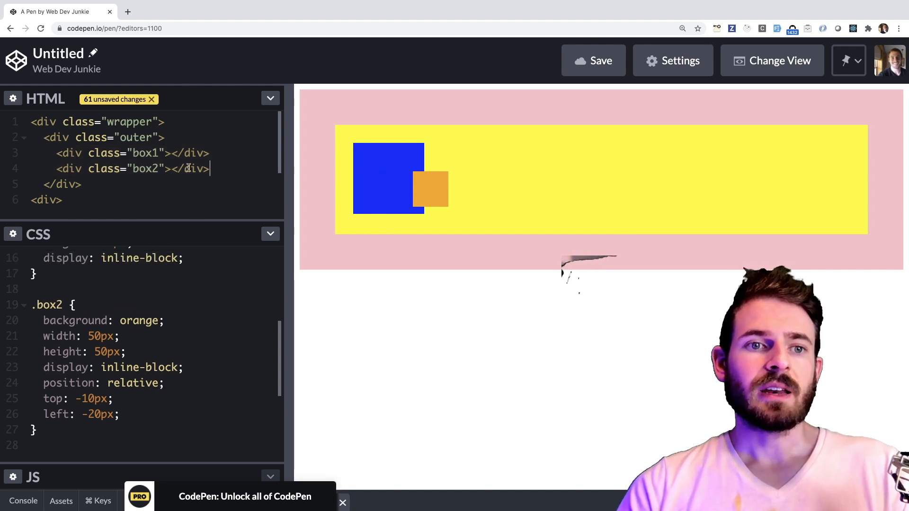
key(Enter)
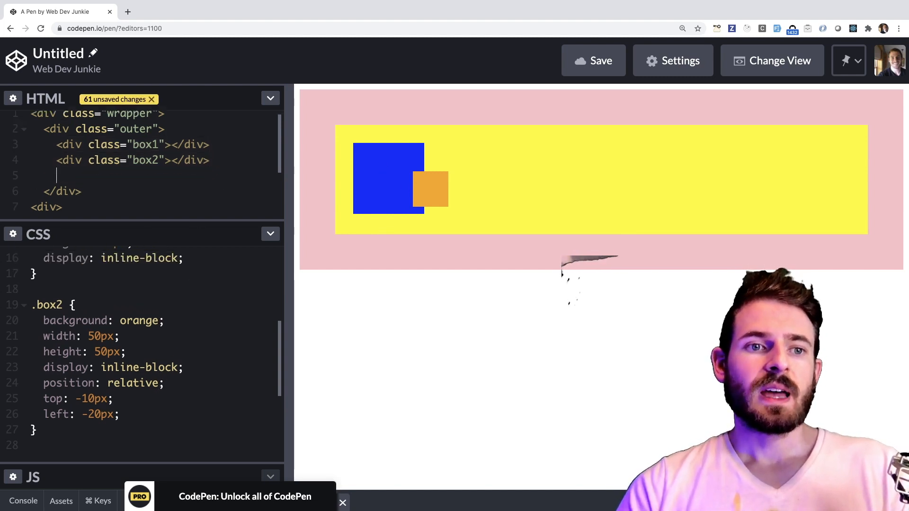
text(<div class="box1"></div>)
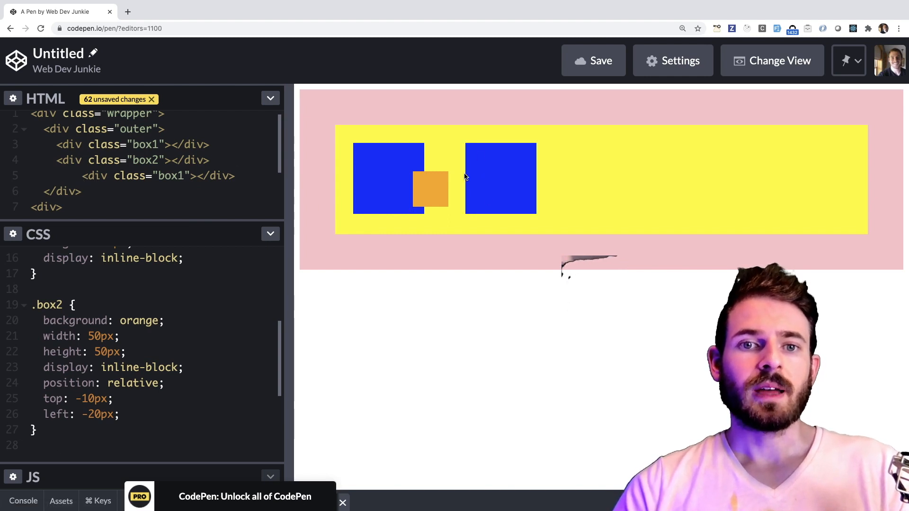
mouse_move(432, 197)
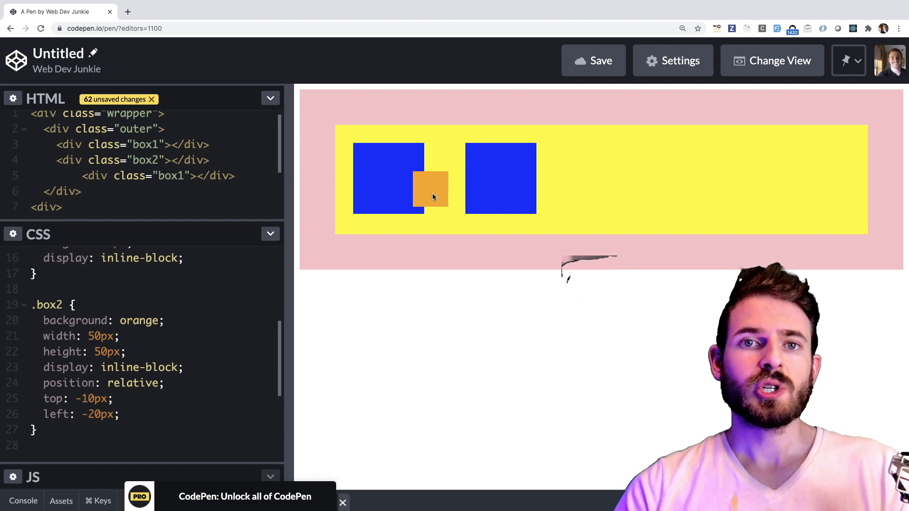
click(236, 176)
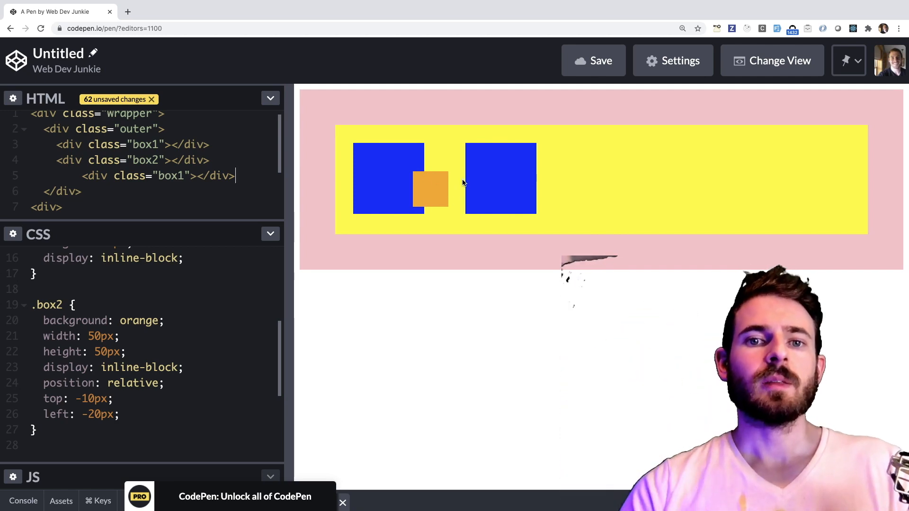
mouse_move(471, 214)
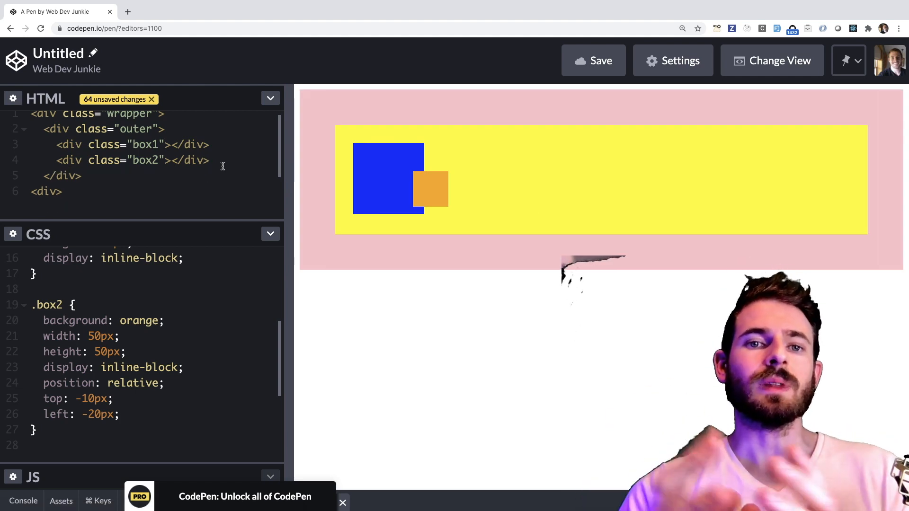
click(209, 160)
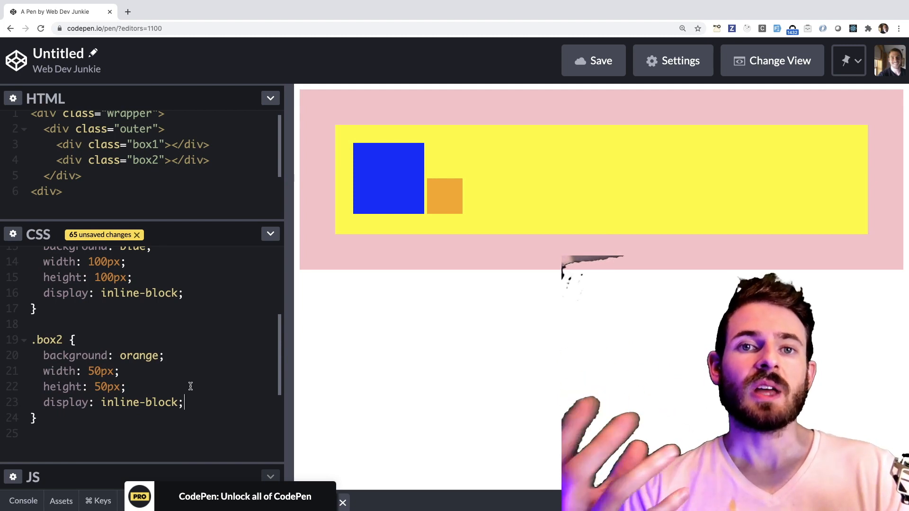
Give .box2 position: absolute with left: 0px and top: 0px
key(Enter)
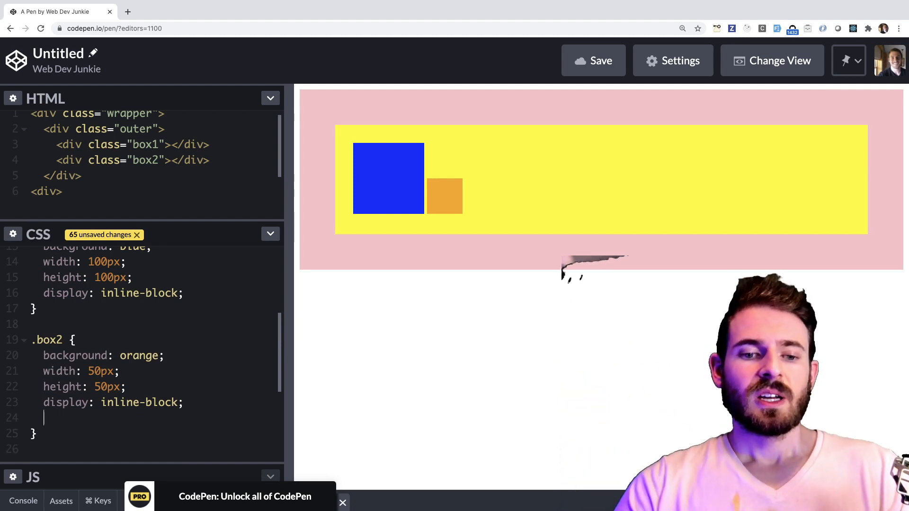
text(position: abso)
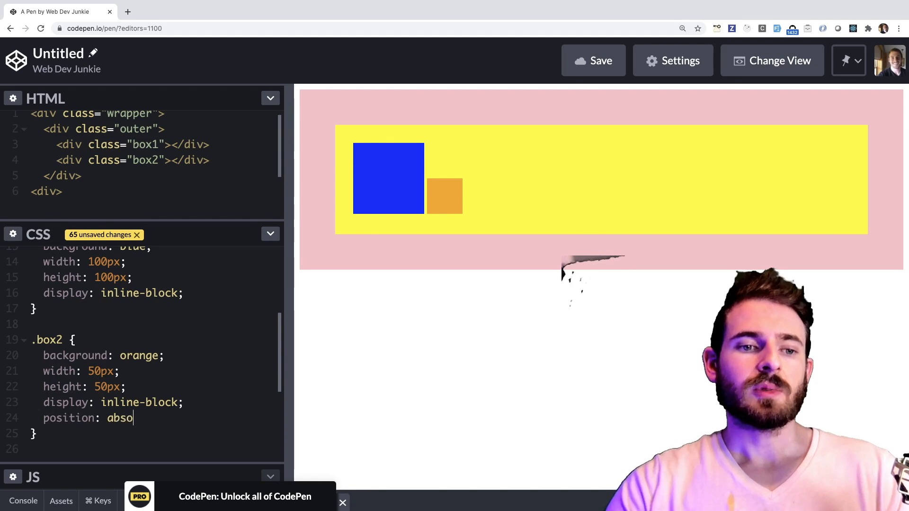
text(lute;)
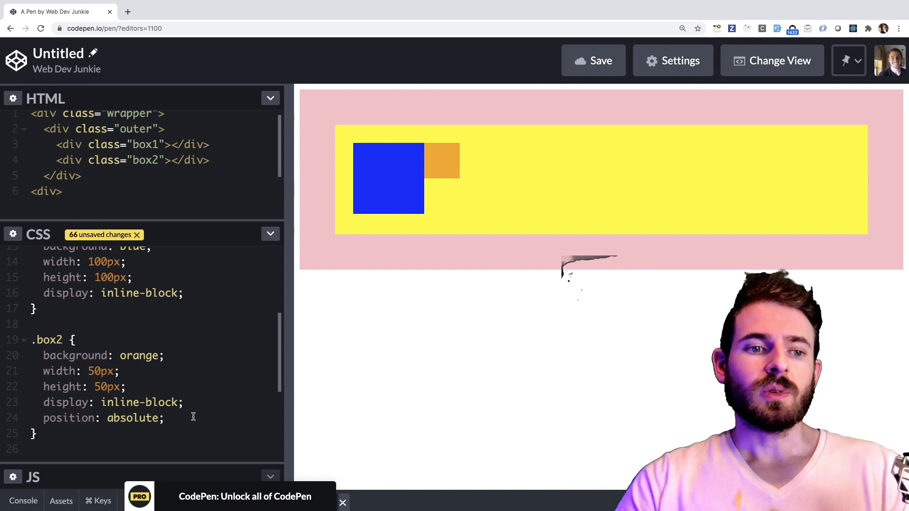
text(left: 0px;)
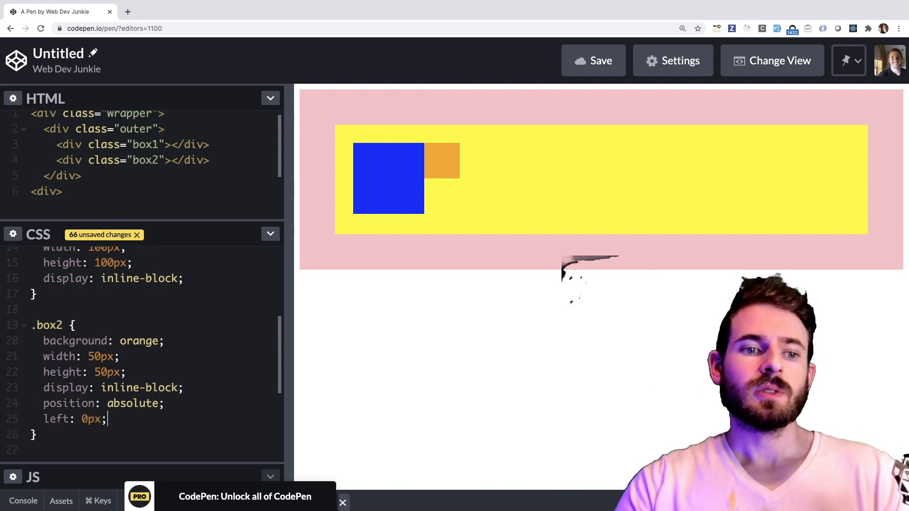
text(top: 0px;)
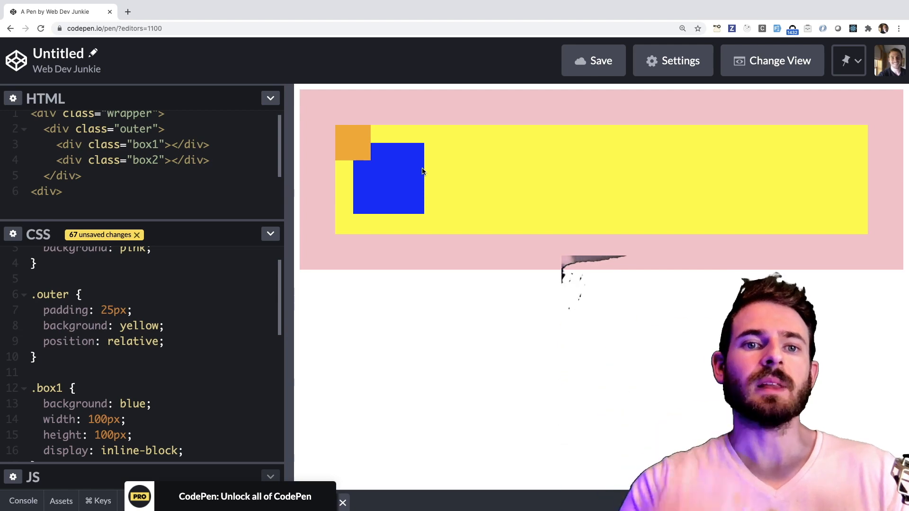
mouse_move(394, 161)
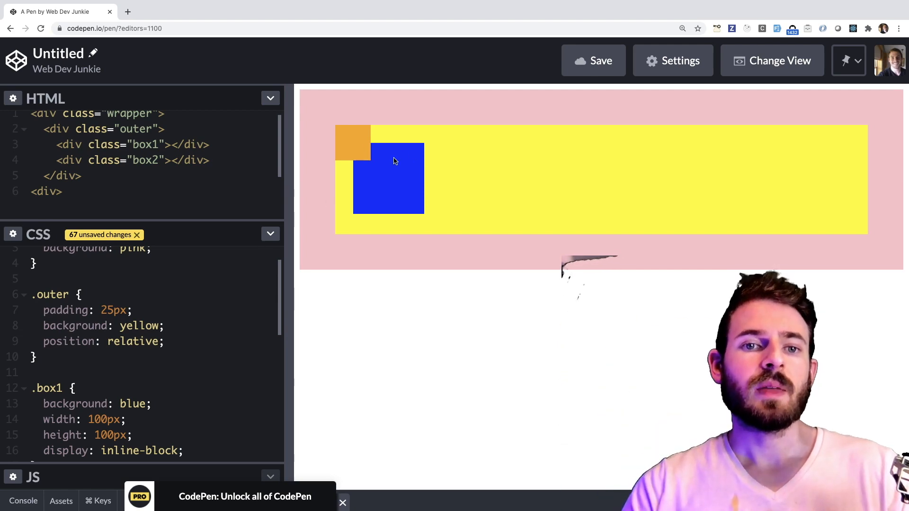
mouse_move(51, 343)
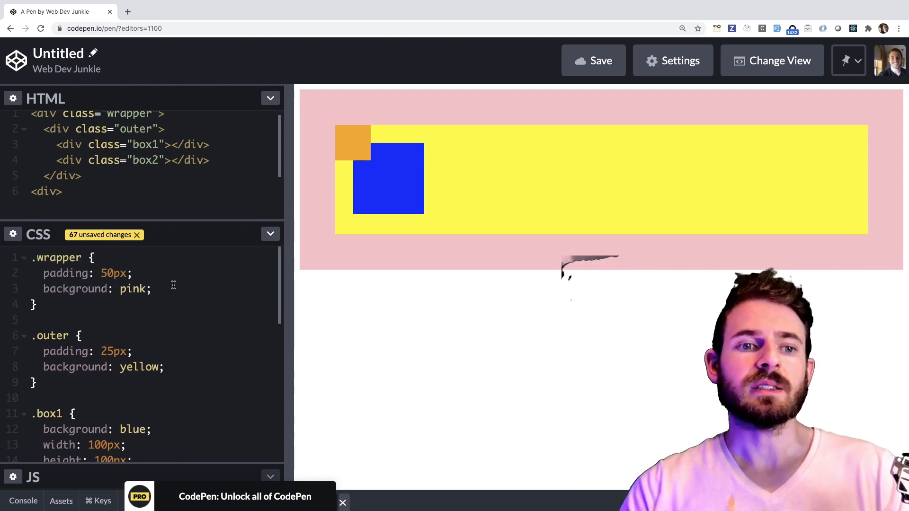
Add position: relative to .wrapper, check the preview, then remove it again
text(position: relative;)
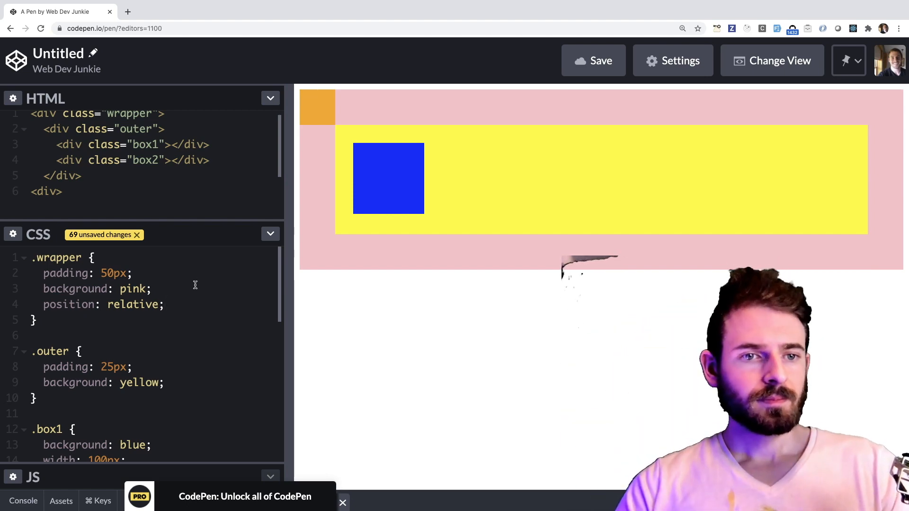
click(165, 305)
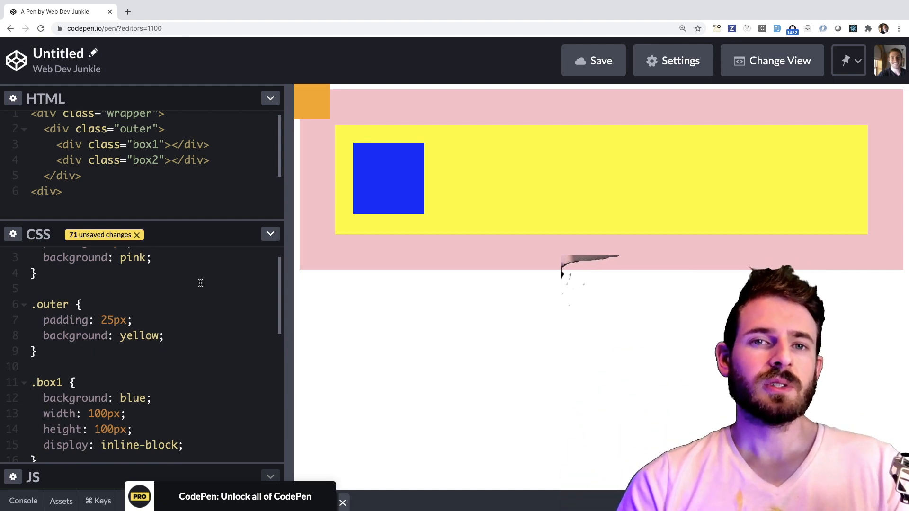
Add position: relative to .outer and try -50px left/top offsets on .box2
scroll(down, 3)
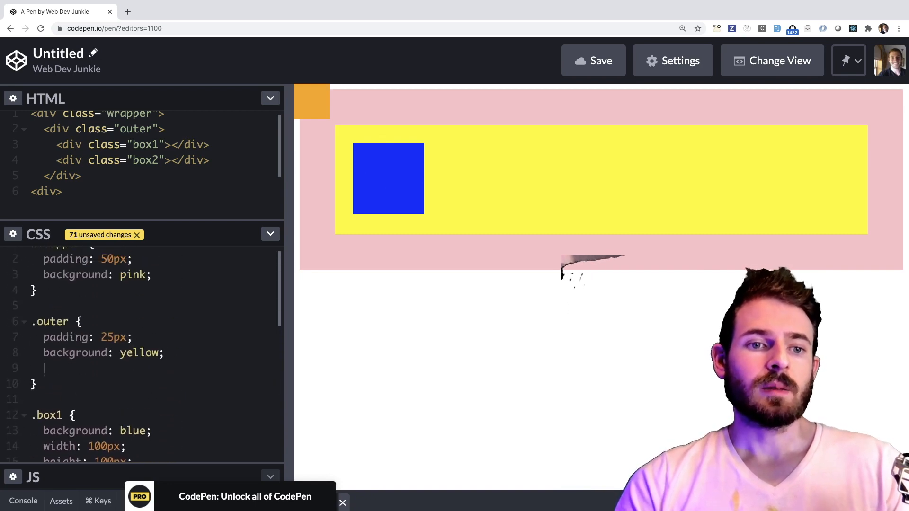
text(position: relative;)
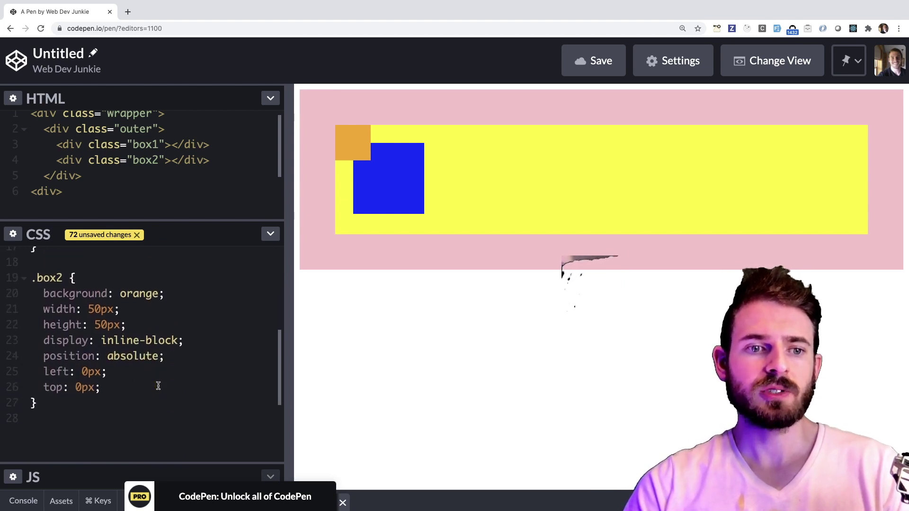
text(-5)
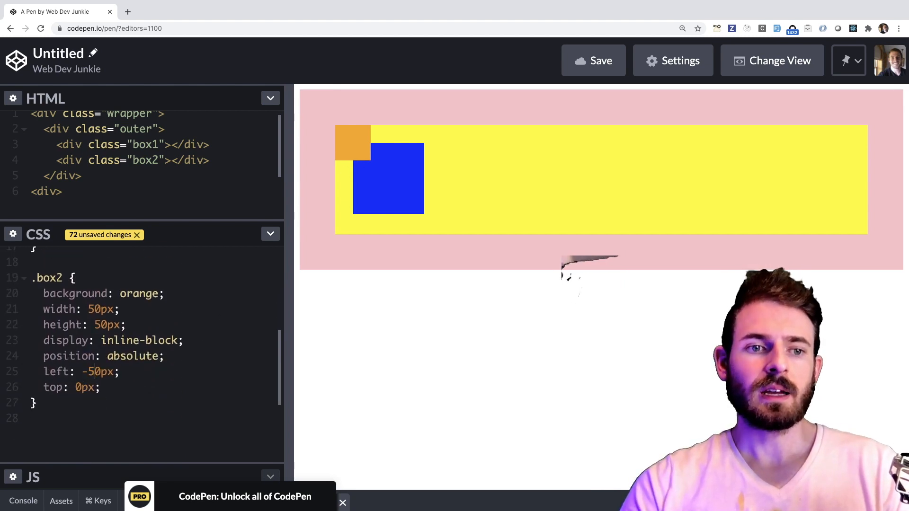
text(-5)
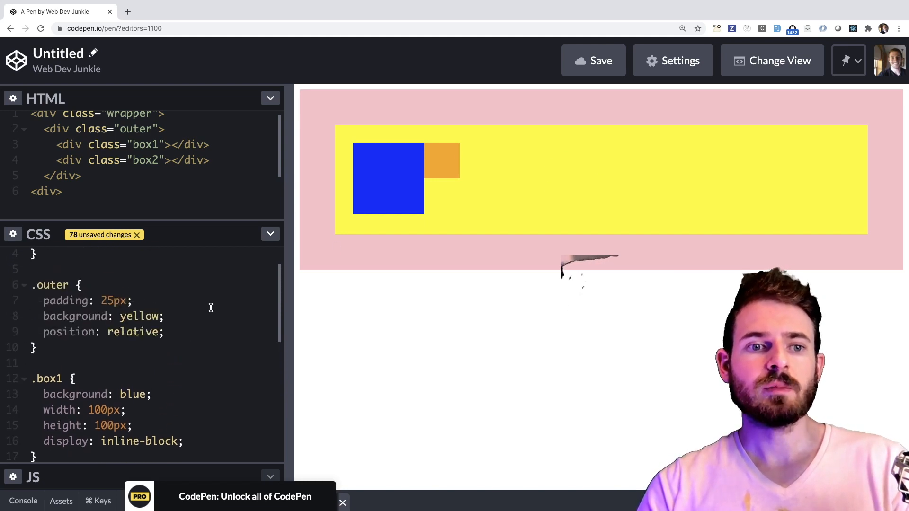
Add bottom: 0px and right: 0px to .box2 to pin it bottom-right in the yellow div
scroll(down, 3)
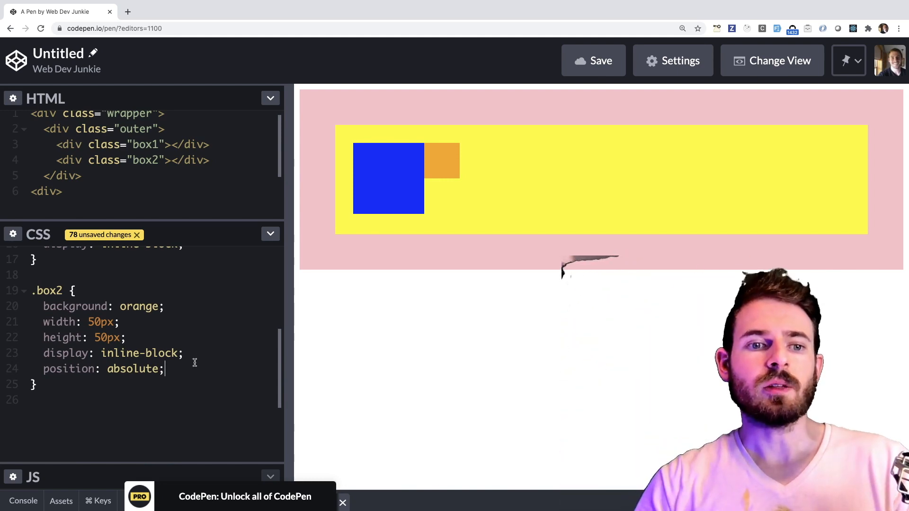
text(bottom: 0px;)
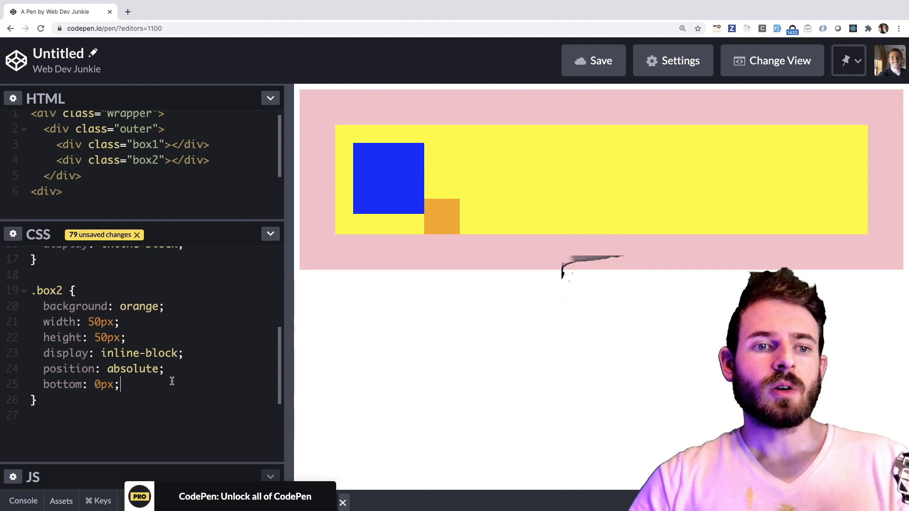
text(ef)
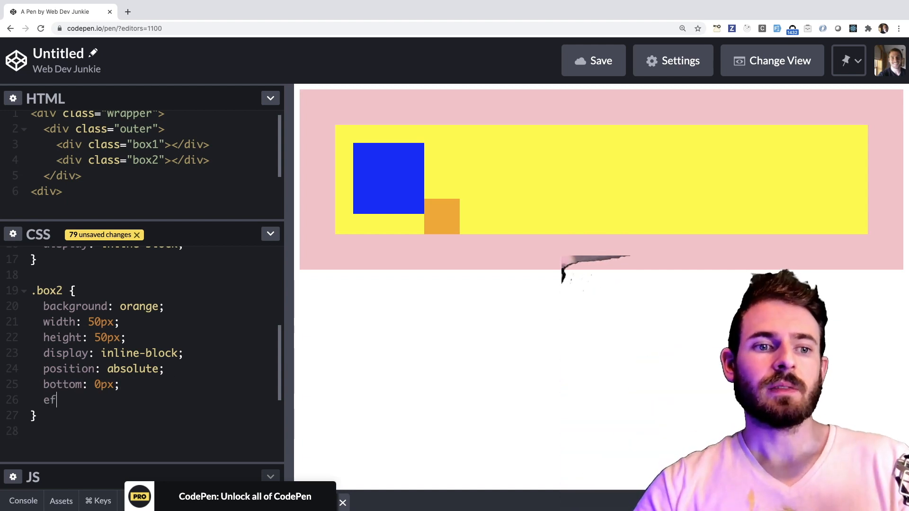
text(left)
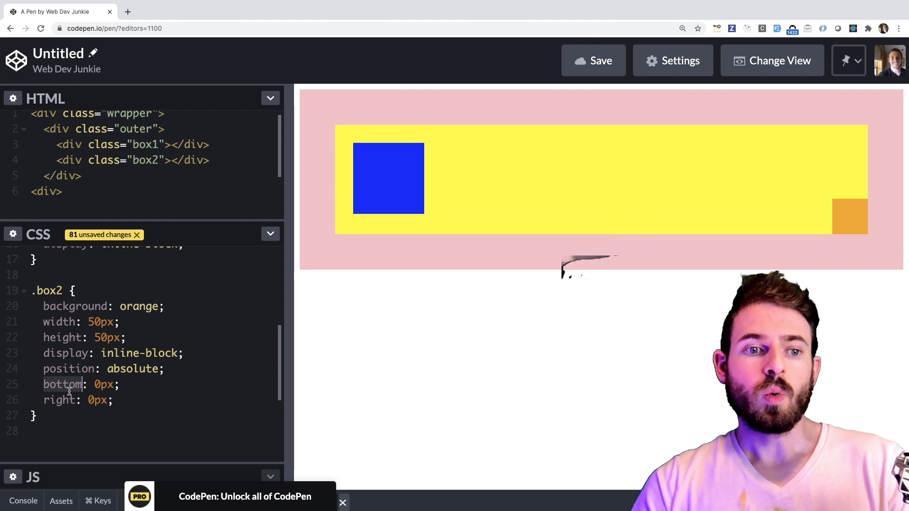
text(top)
text(position: relative;)
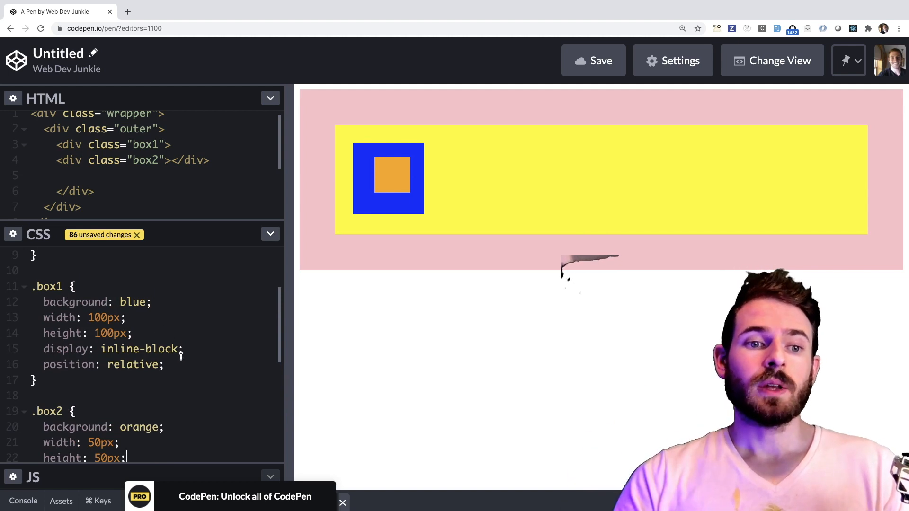
Add left: 40px and top: 20px to .box1 so the blue box shifts with the orange one
text(l)
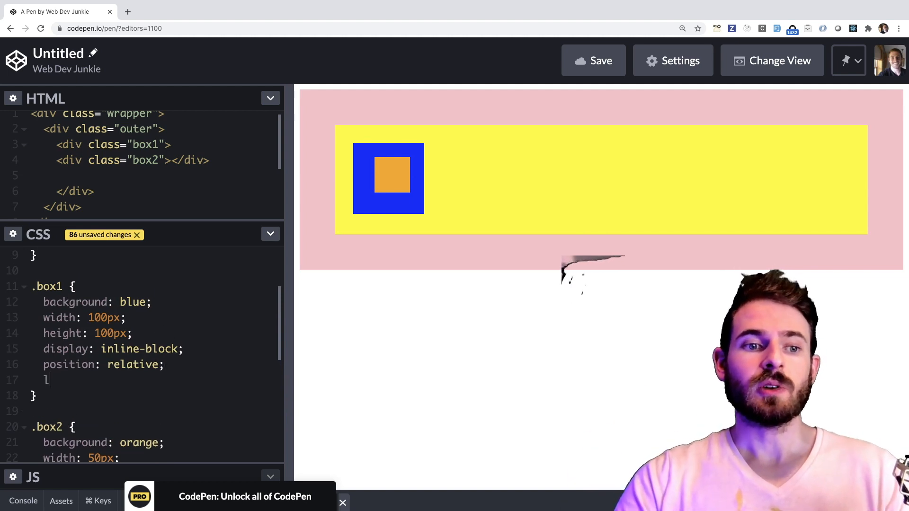
text(eft: 40px;)
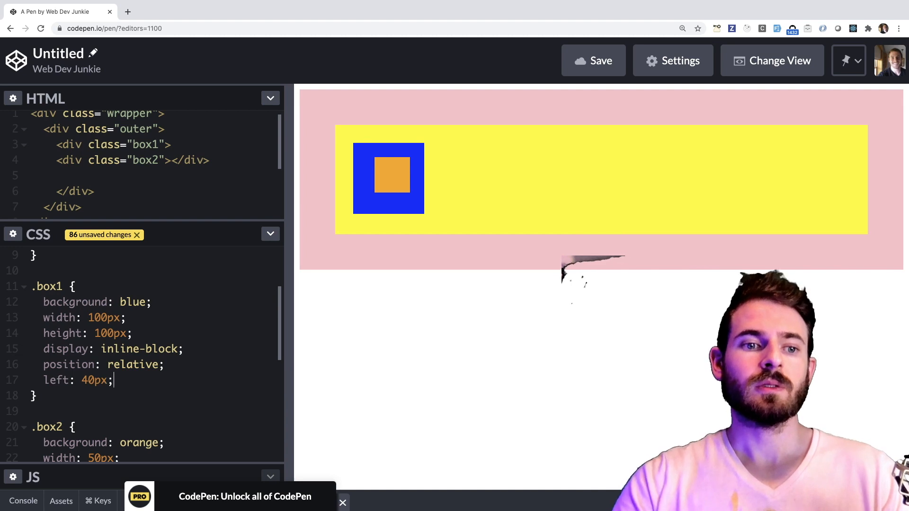
text(to:)
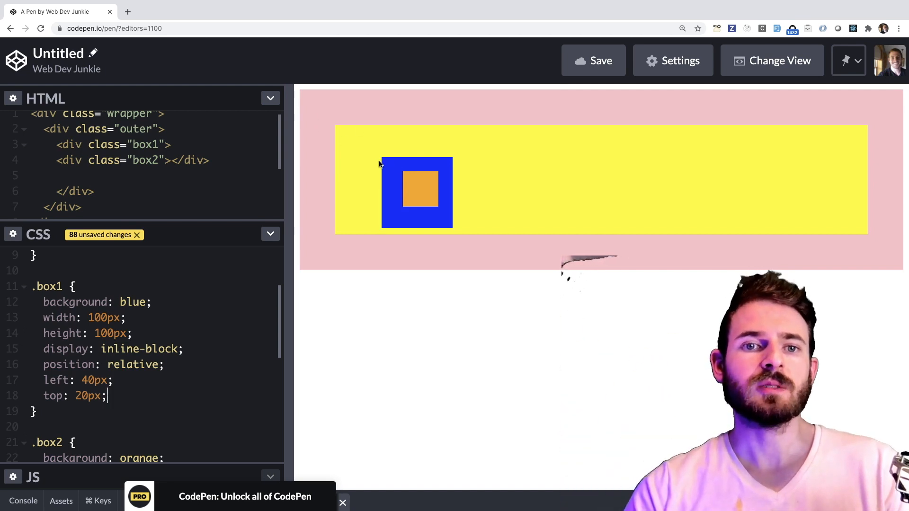
mouse_move(352, 191)
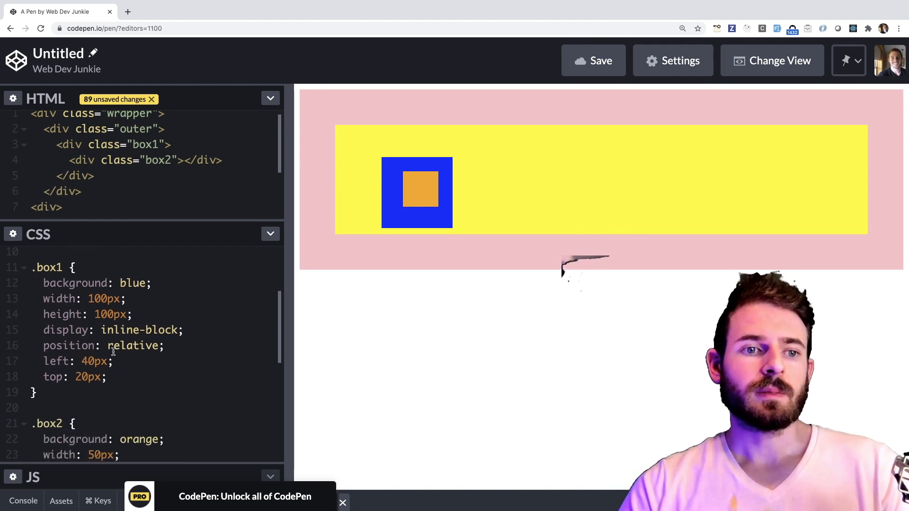
Change .box1 to position: absolute and give .outer position: relative
text(absolute)
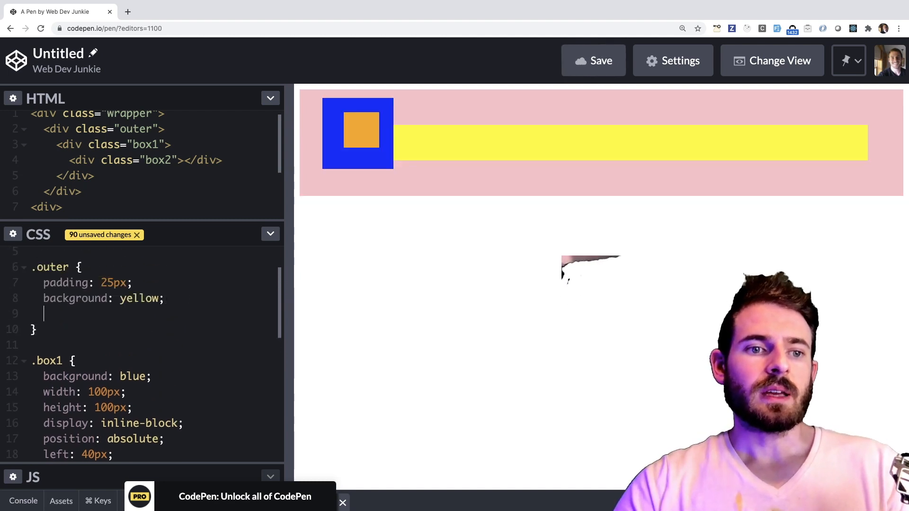
text(position: reliat)
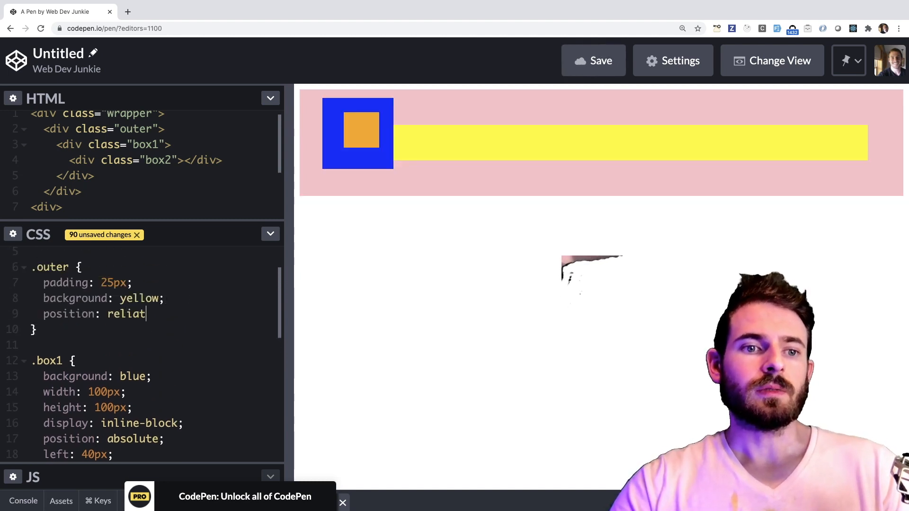
text(ve;)
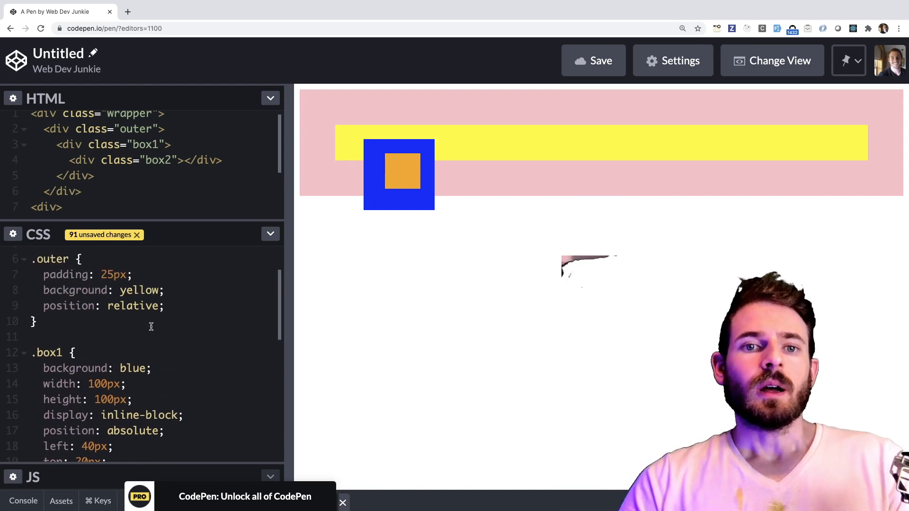
key(Enter)
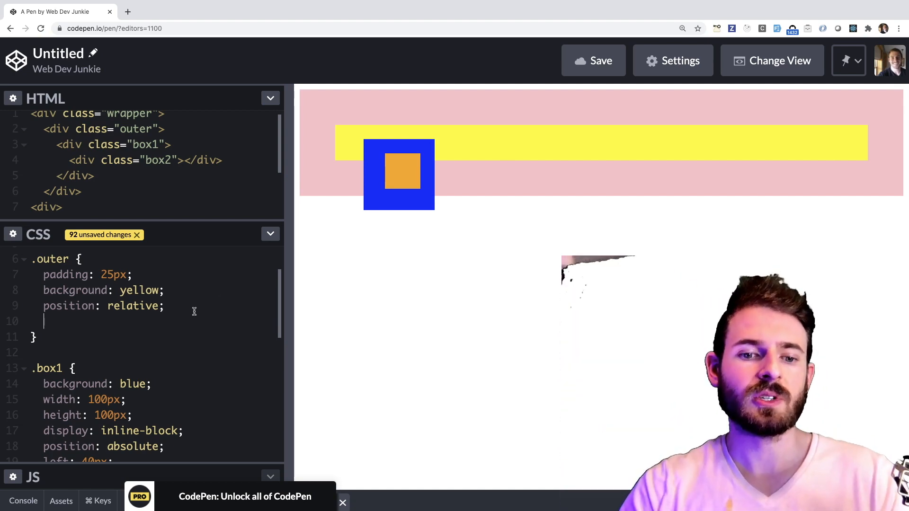
Give .outer height: 300px and anchor .box1 with right/bottom instead of left/top
text(height: 300px;)
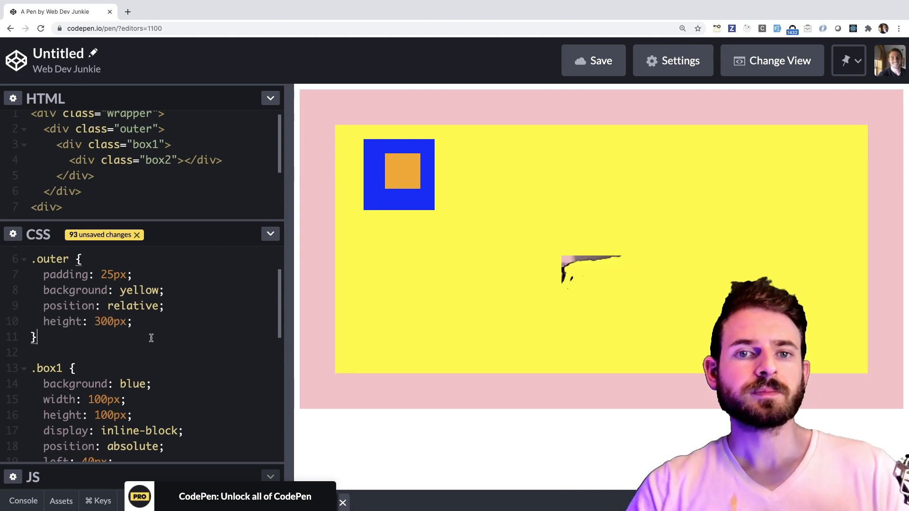
scroll(down, 3)
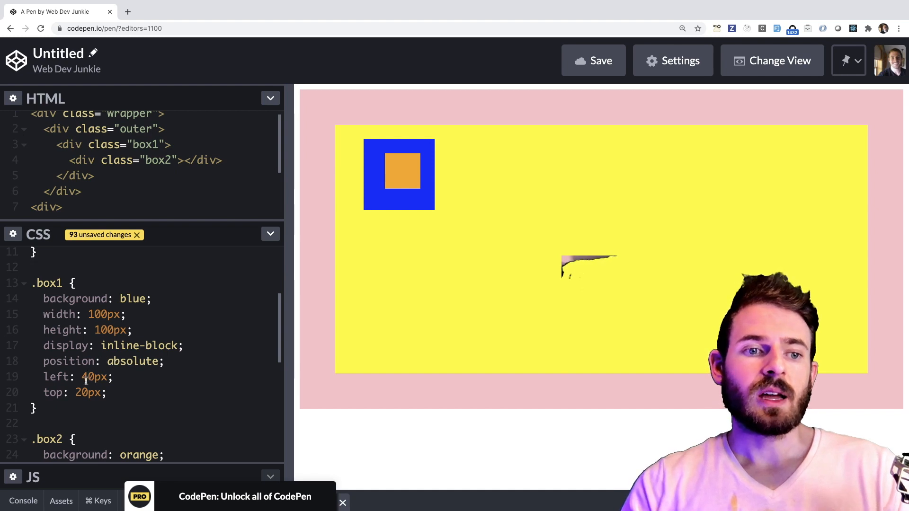
text(right)
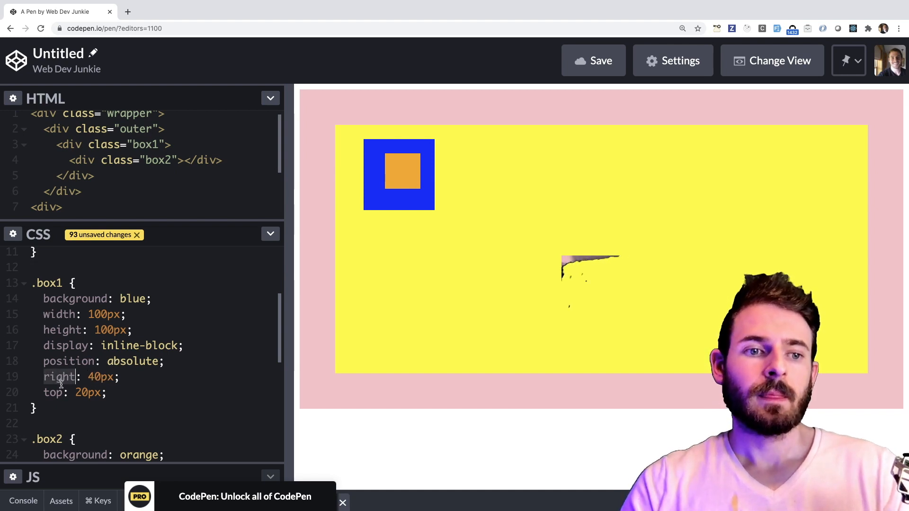
text(bottom)
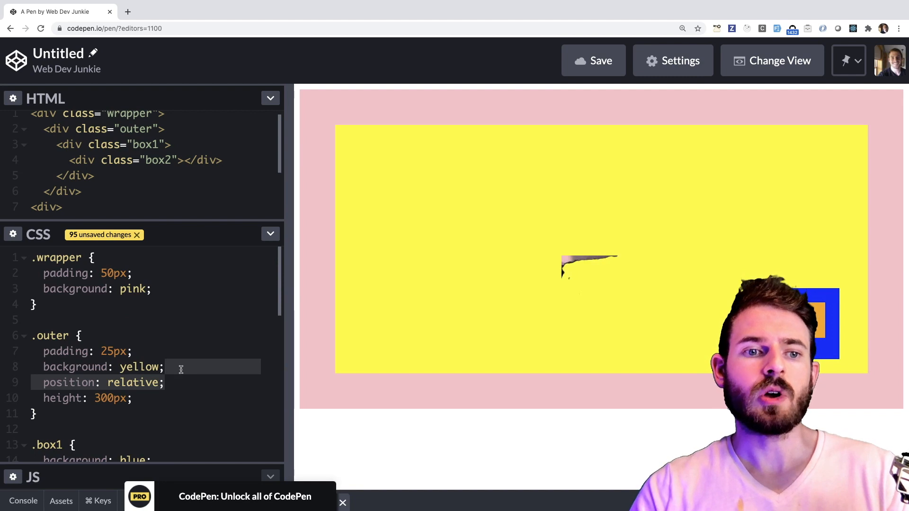
Move position: relative from .outer to the .wrapper rule
key(Backspace)
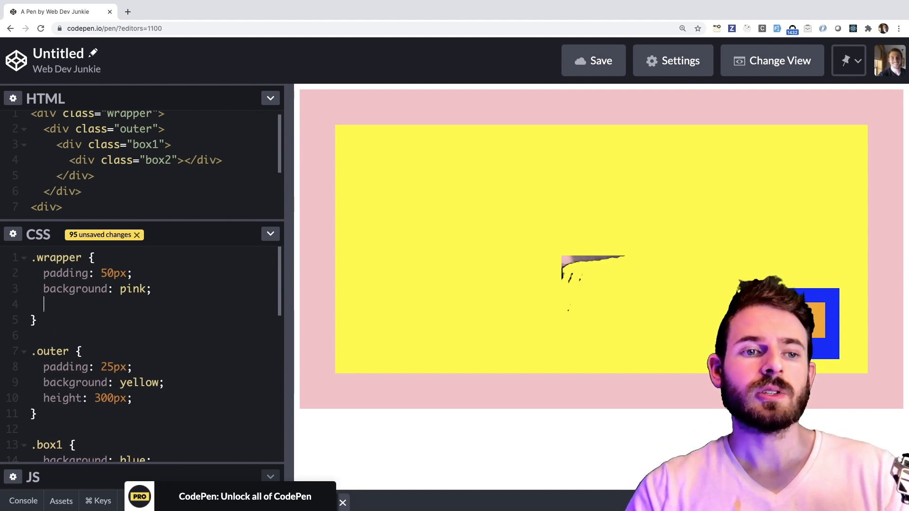
text(position: relative;)
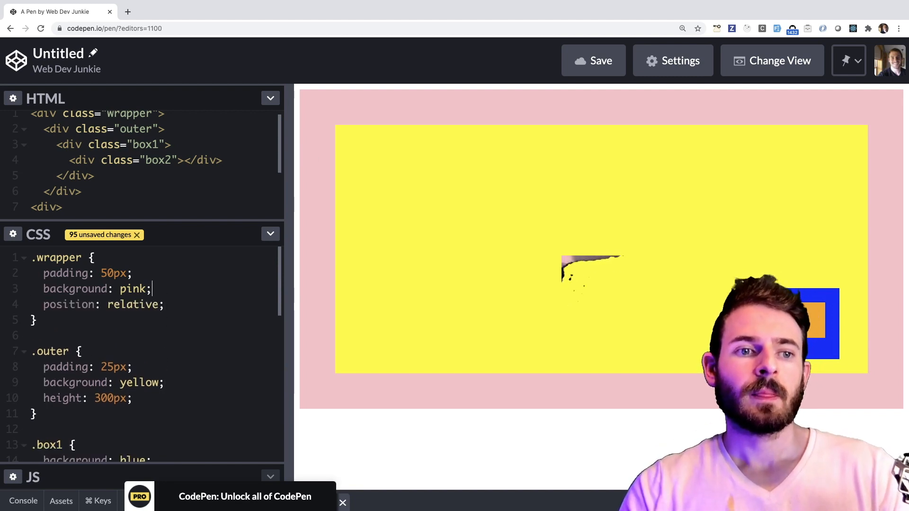